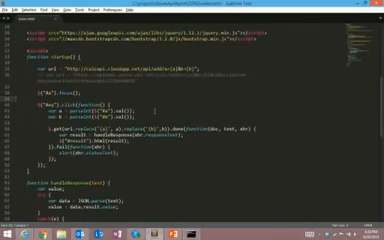
Scroll through the publisher portal to reach the calc API's Policies settings.
scroll("down", 3)
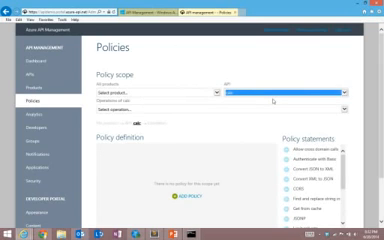
scroll("down", 3)
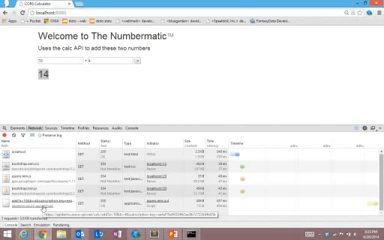
left_click(150, 232)
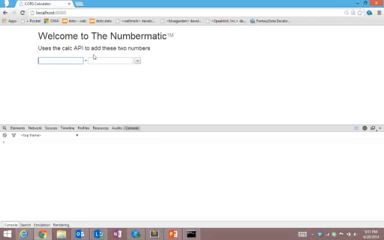
Enter 0 as the first number on the reloaded calculator page.
type("0")
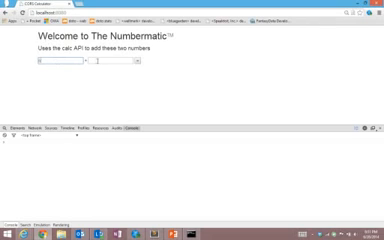